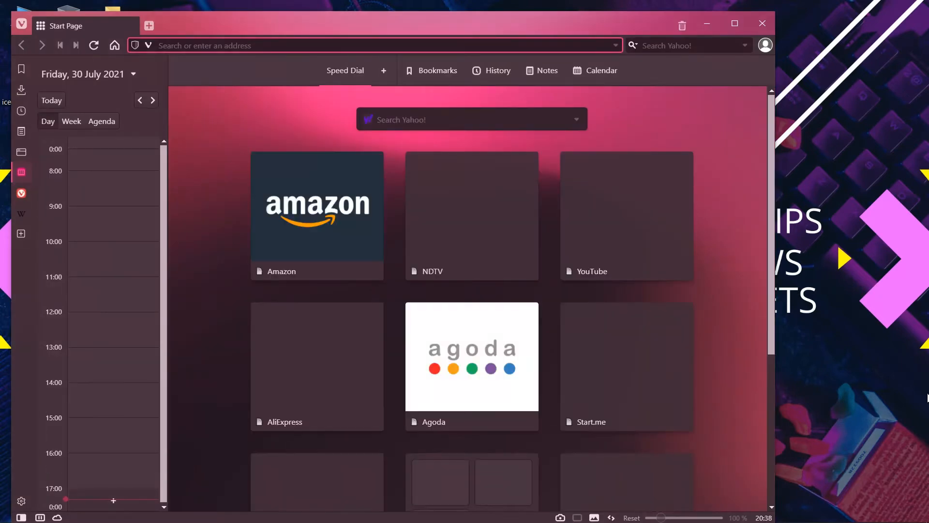
- Maximize the Vivaldi window and go to the browsing history page
{"action": "left_click", "coordinate": [735, 23]}
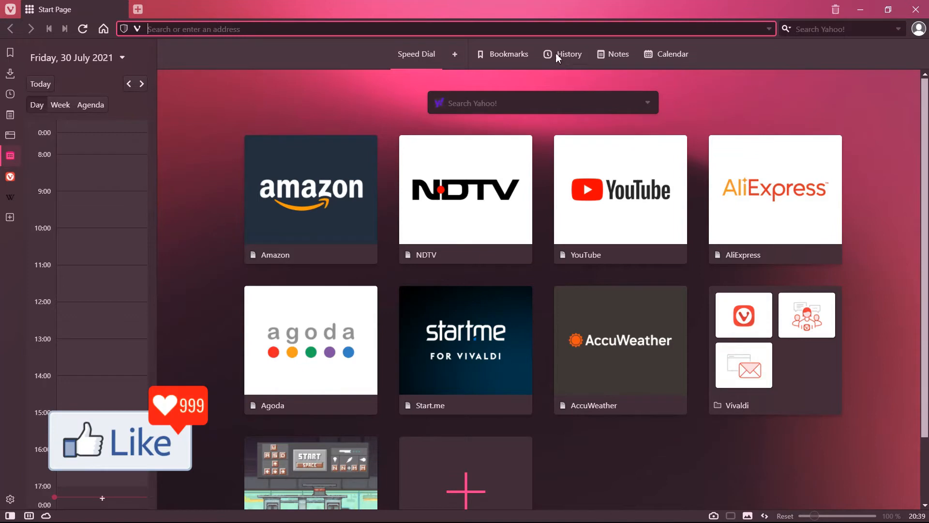
{"action": "mouse_move", "coordinate": [568, 54]}
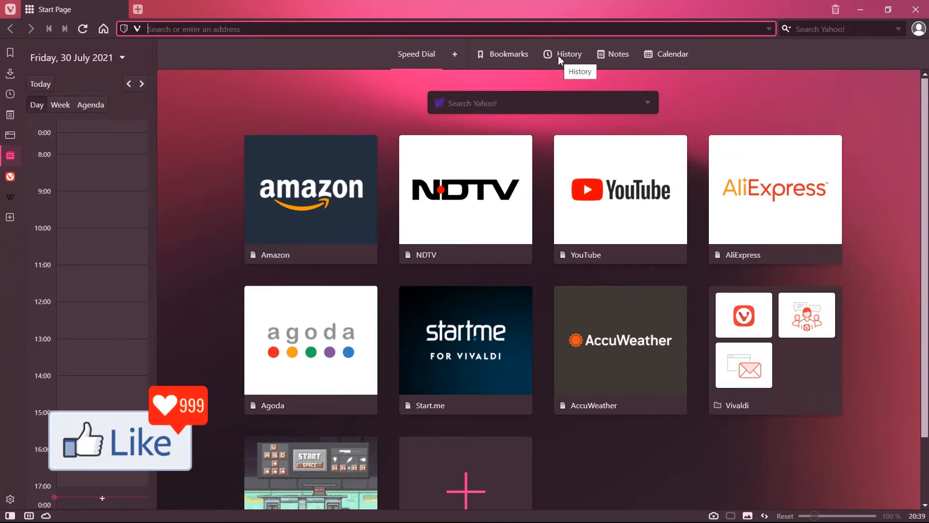
{"action": "left_click", "coordinate": [569, 54]}
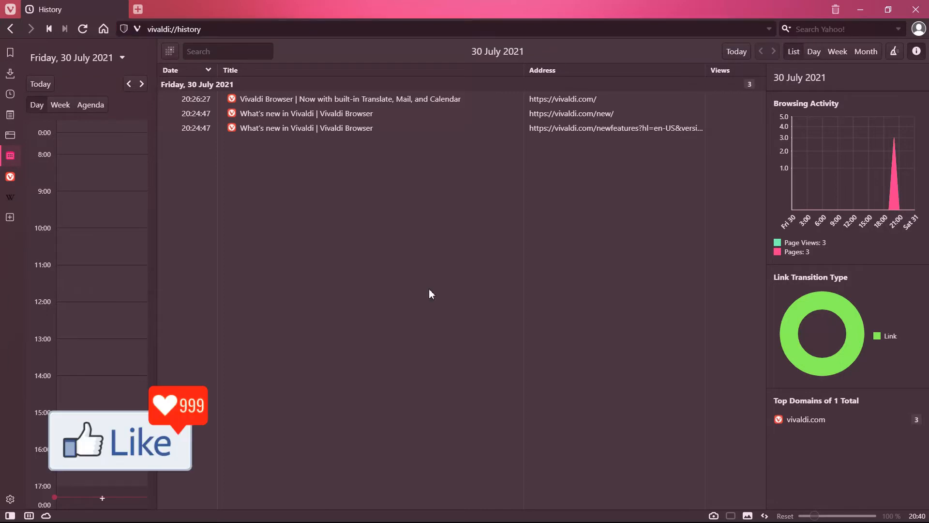
{"action": "mouse_move", "coordinate": [849, 61]}
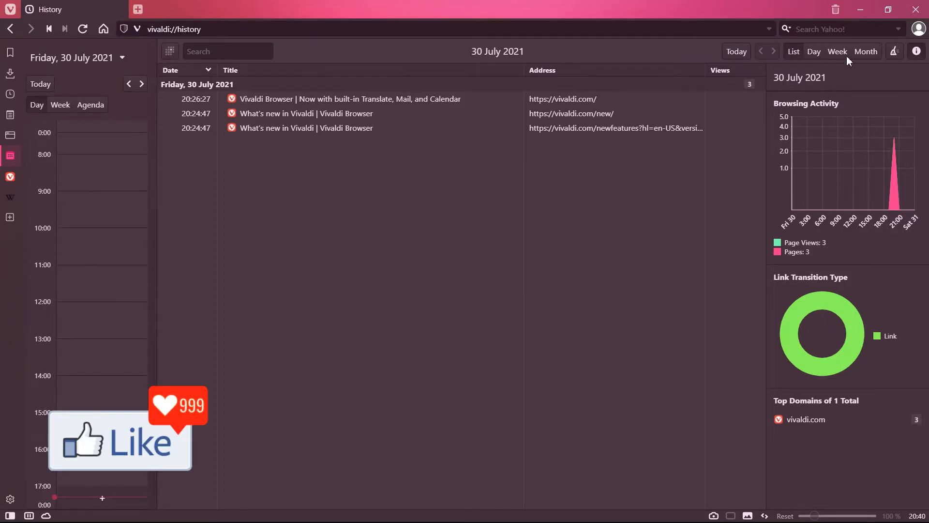
{"action": "mouse_move", "coordinate": [895, 52]}
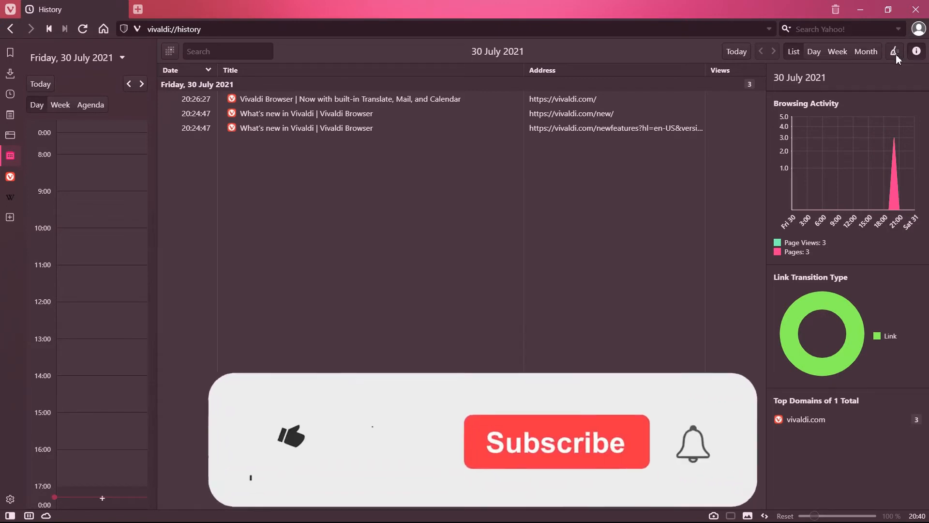
- Bring up the Delete Browsing Data dialog from the history page
{"action": "left_click", "coordinate": [895, 52]}
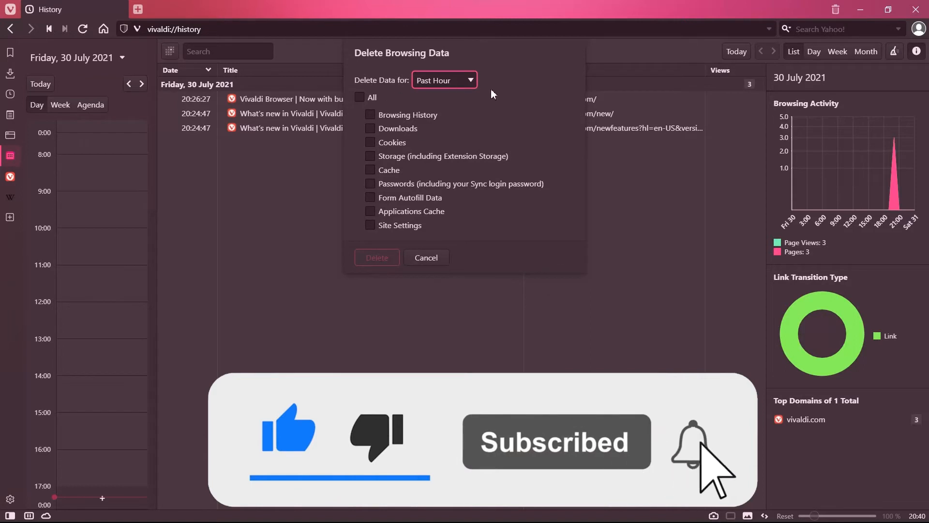
{"action": "mouse_move", "coordinate": [475, 89]}
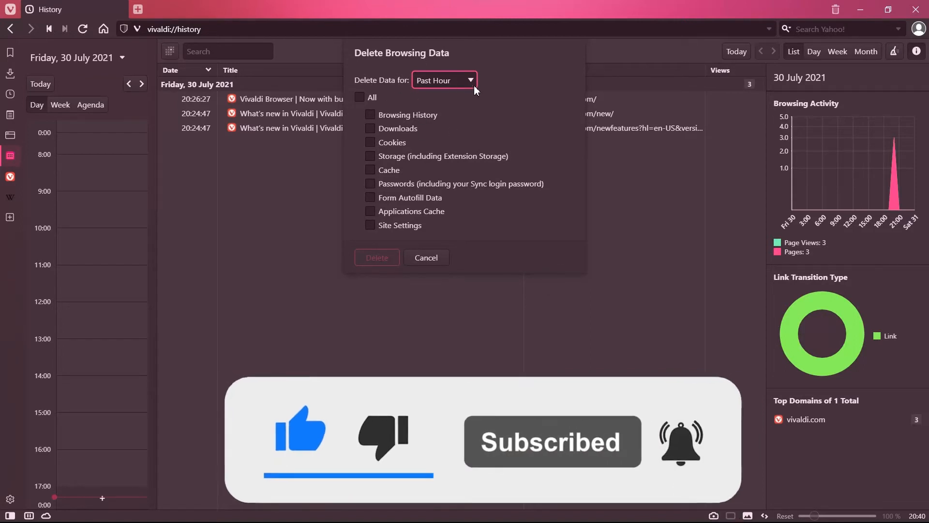
- Set the deletion range to All Time and delete the browsing data
{"action": "left_click", "coordinate": [443, 80]}
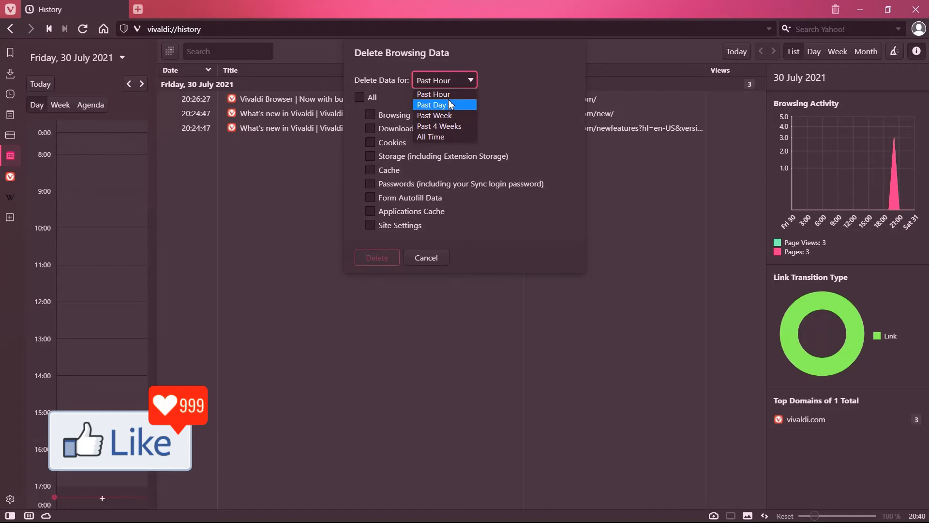
{"action": "left_click", "coordinate": [433, 94]}
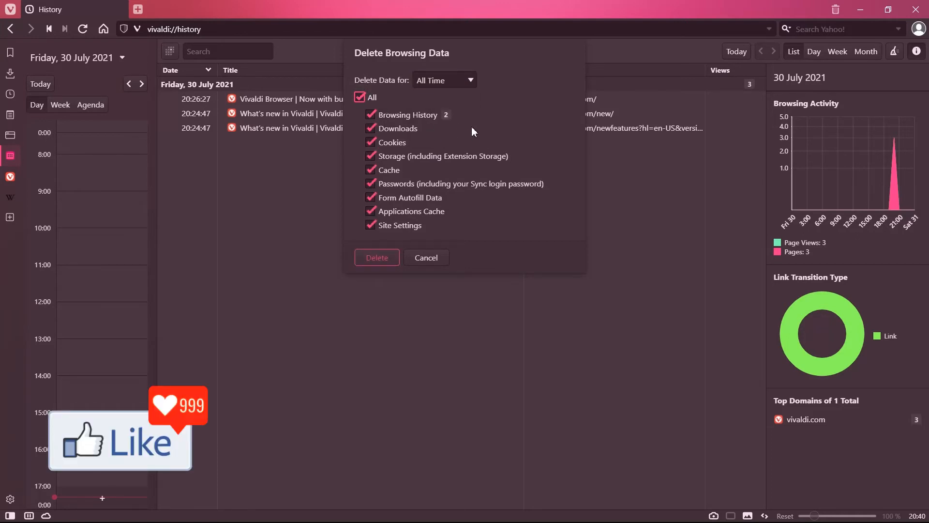
{"action": "mouse_move", "coordinate": [536, 215]}
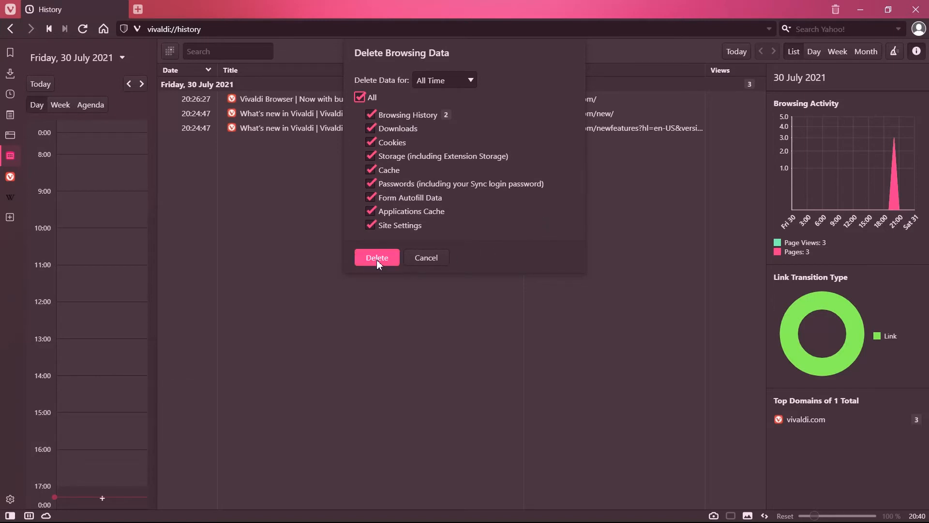
{"action": "left_click", "coordinate": [377, 257]}
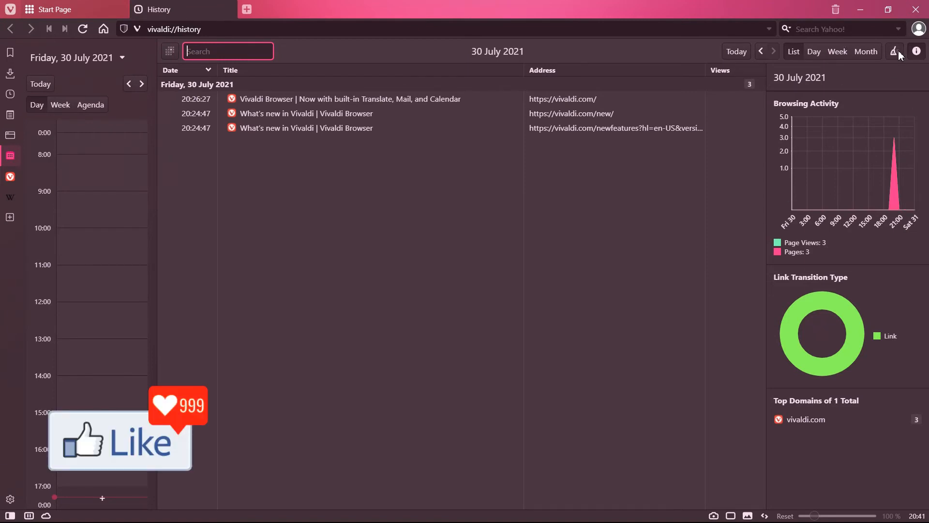
- Choose All Time with every data type ticked in the Delete Browsing Data dialog, then dismiss it
{"action": "left_click", "coordinate": [895, 51]}
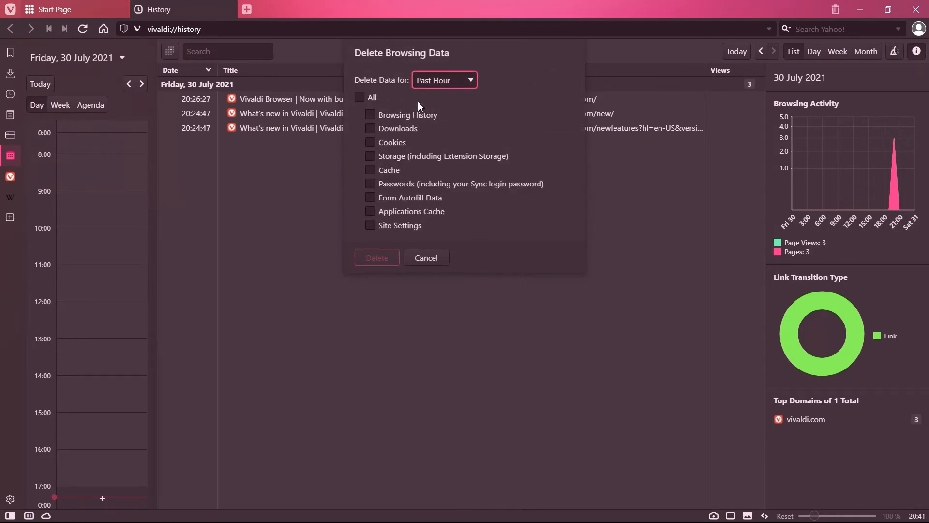
{"action": "left_click", "coordinate": [445, 80]}
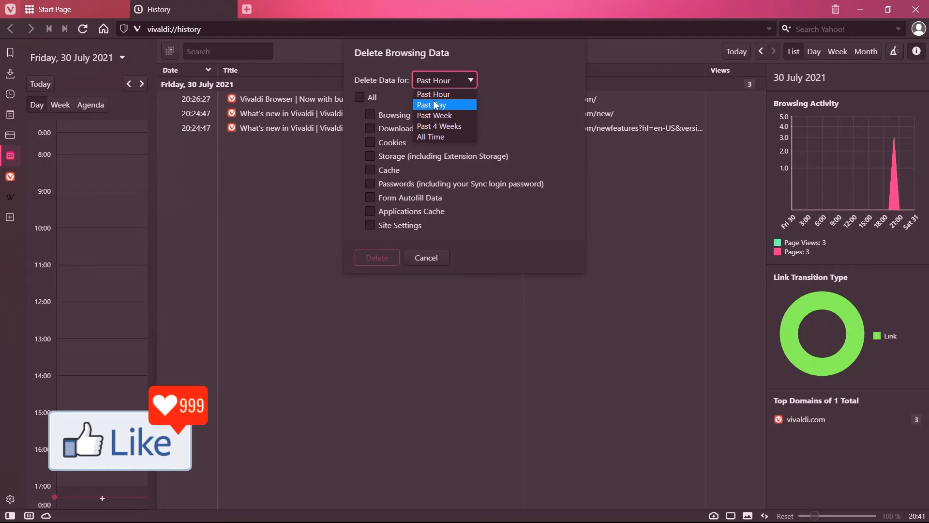
{"action": "left_click", "coordinate": [429, 136]}
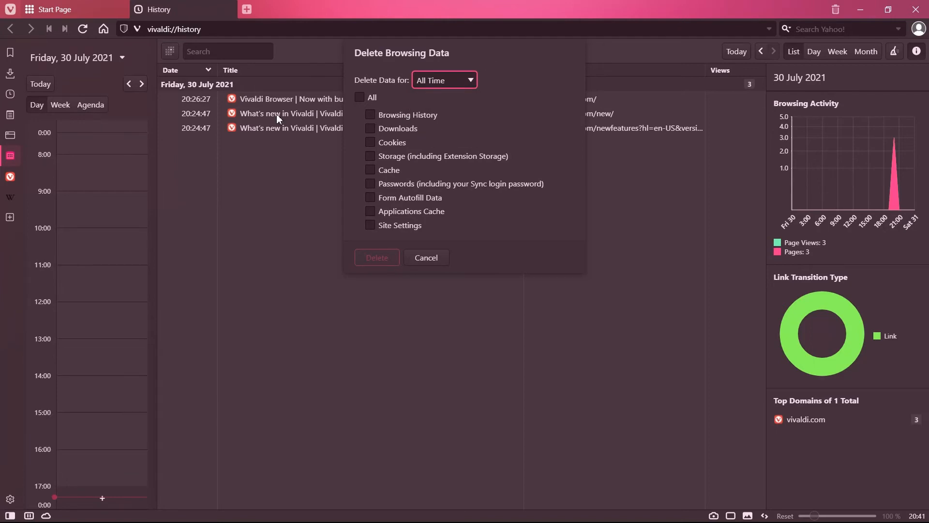
{"action": "left_click", "coordinate": [360, 96]}
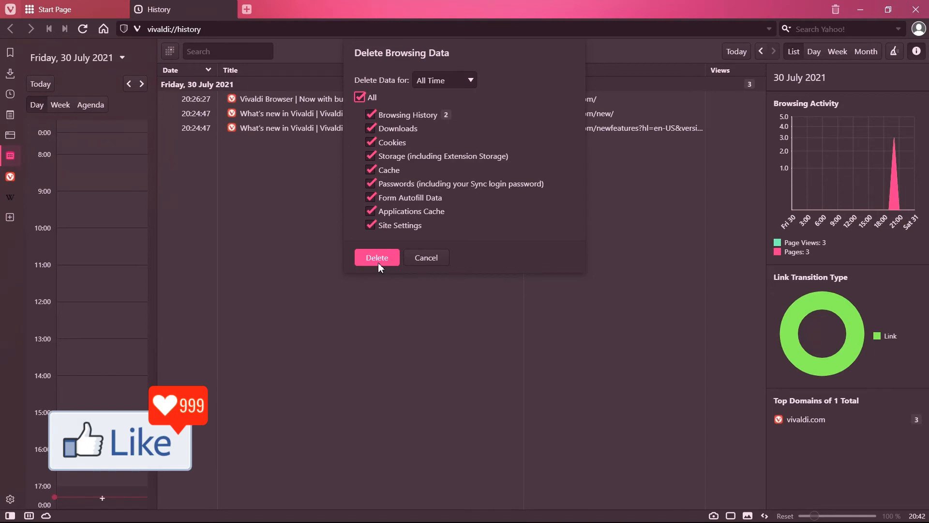
{"action": "mouse_move", "coordinate": [426, 257]}
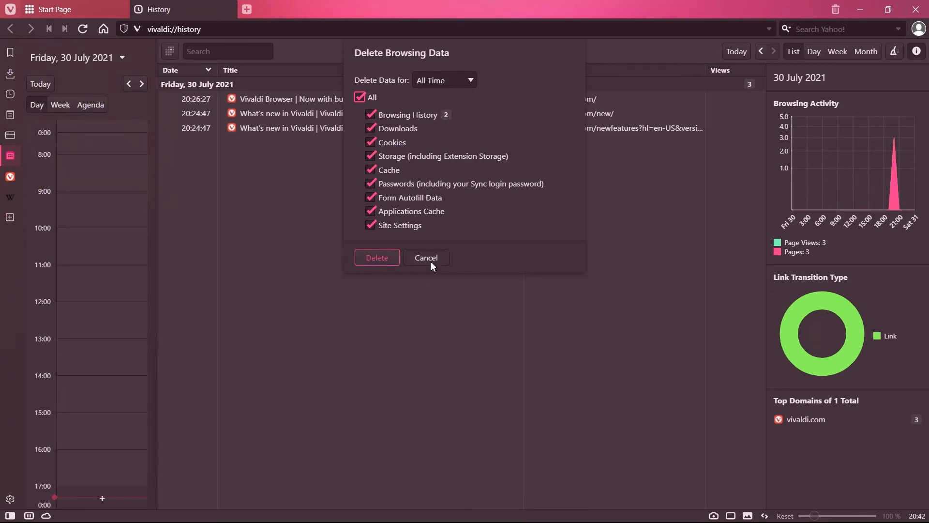
{"action": "left_click", "coordinate": [426, 257]}
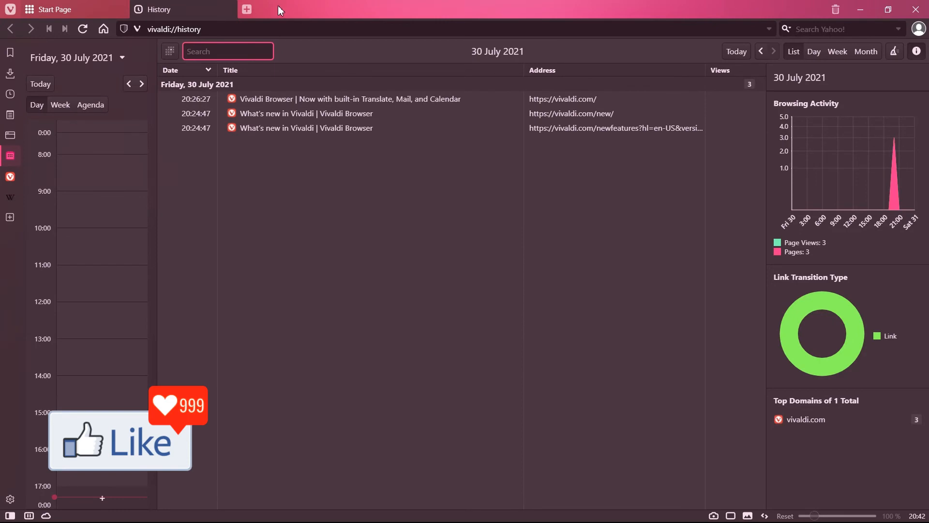
{"action": "mouse_move", "coordinate": [247, 9]}
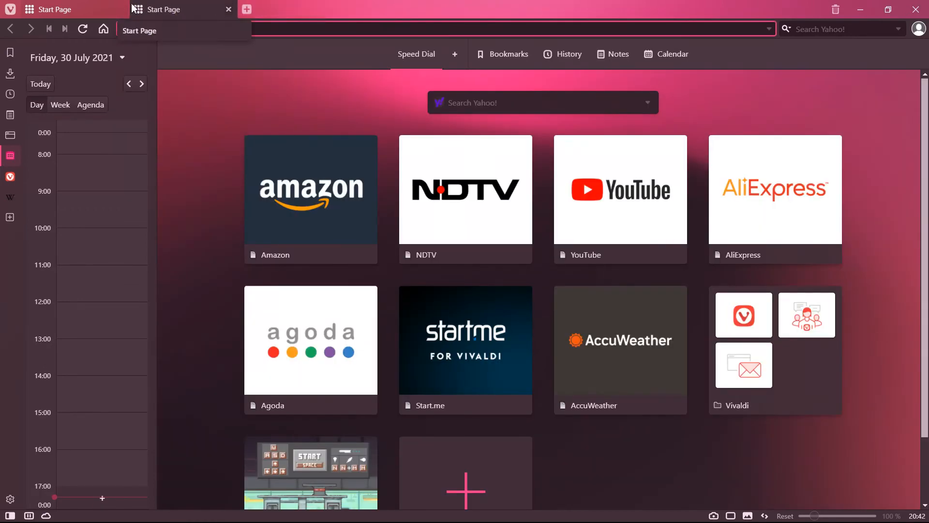
- Close the history tab, leaving only the Start Page tab
{"action": "left_click", "coordinate": [228, 10]}
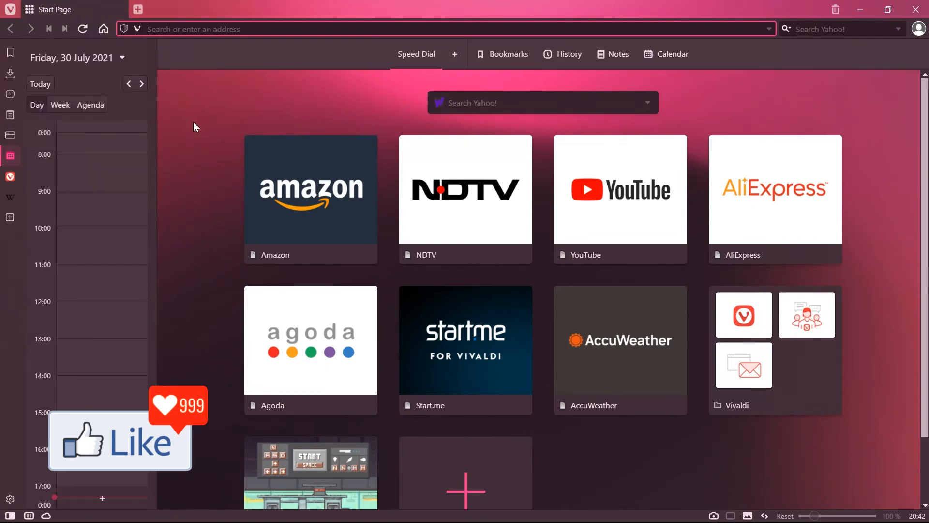